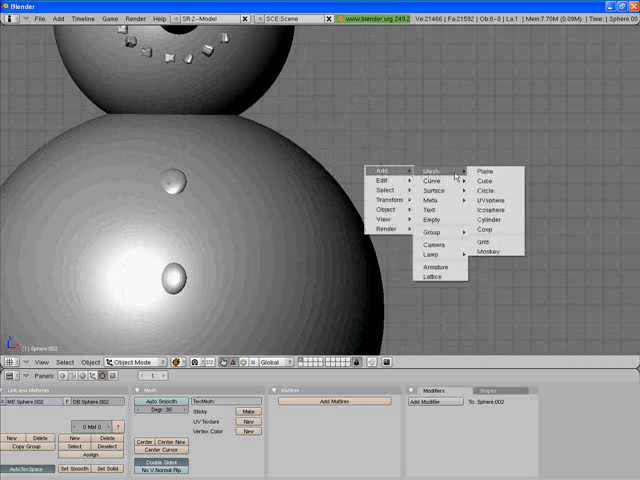
Step: Add a cylinder and tilt it across the snowman's lower body as an arm
click(490, 223)
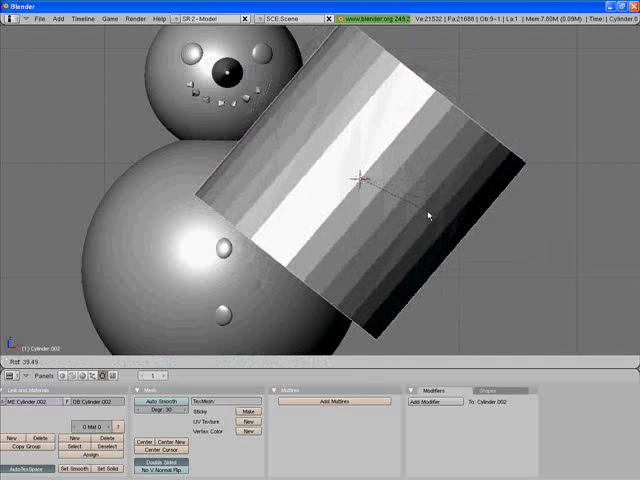
drag(430, 215, 375, 237)
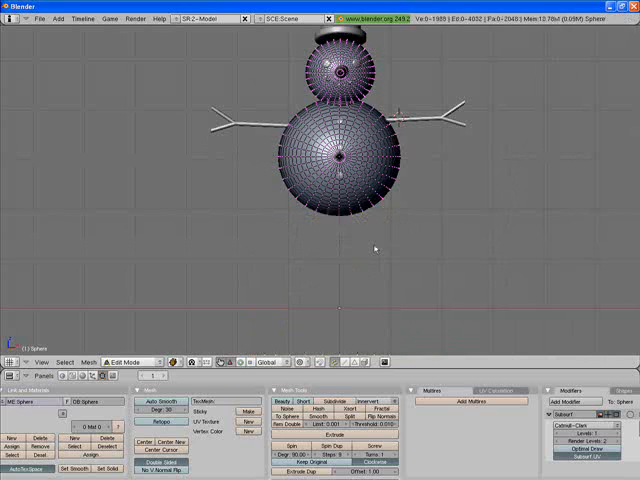
Step: Return to Object Mode to see the smoothly subdivided body sphere
click(145, 362)
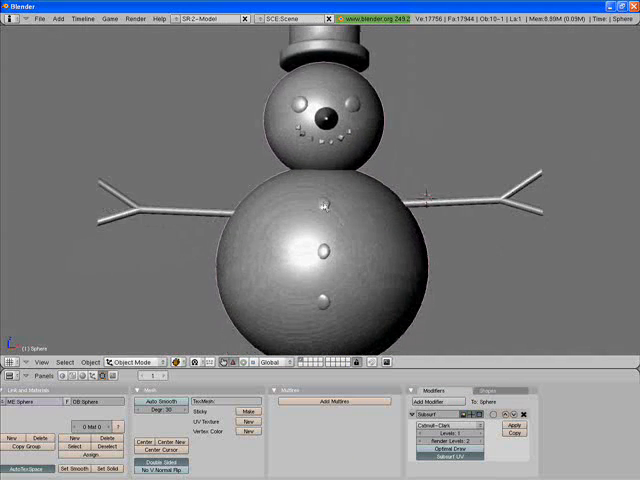
Step: Select a facial feature and pick a dark colour for its material
click(320, 205)
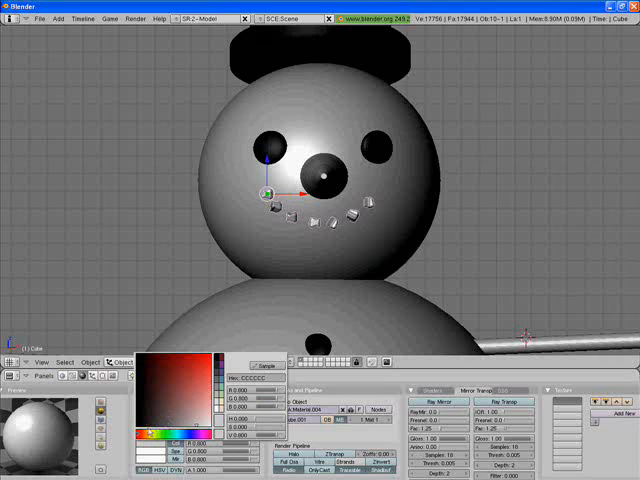
click(162, 383)
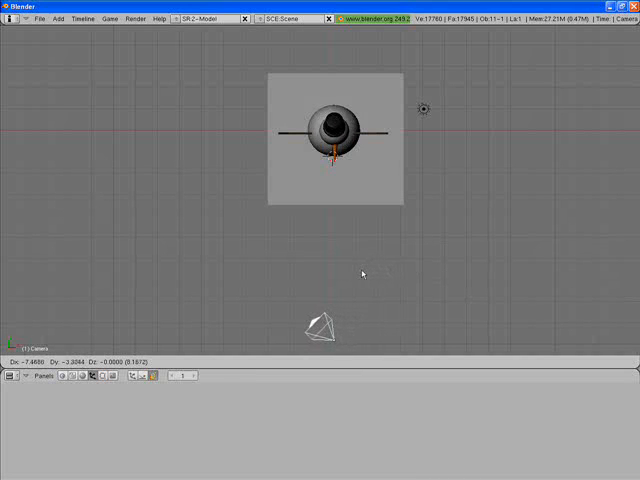
Step: Place the camera in front of the snowman, add a spot lamp, and render
click(322, 328)
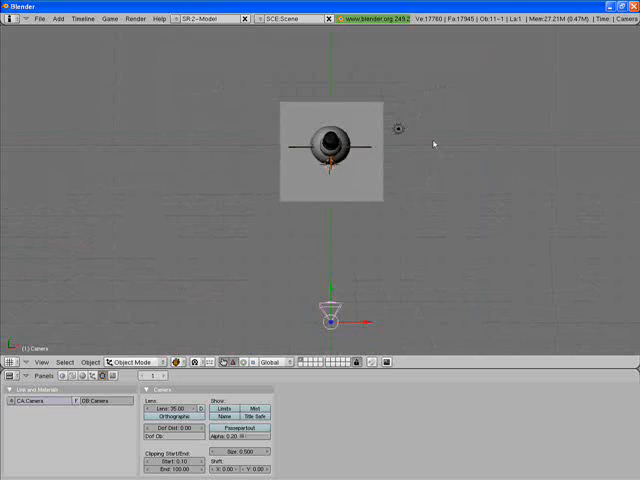
click(400, 128)
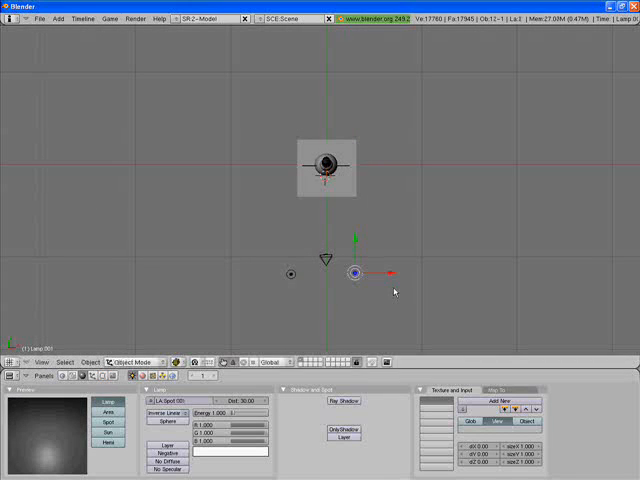
key(f12)
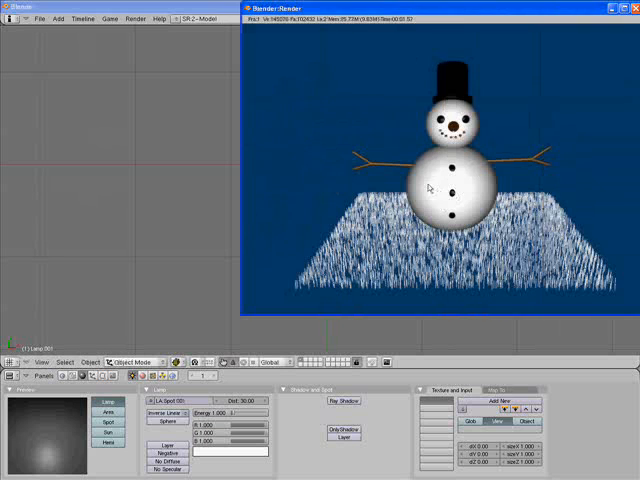